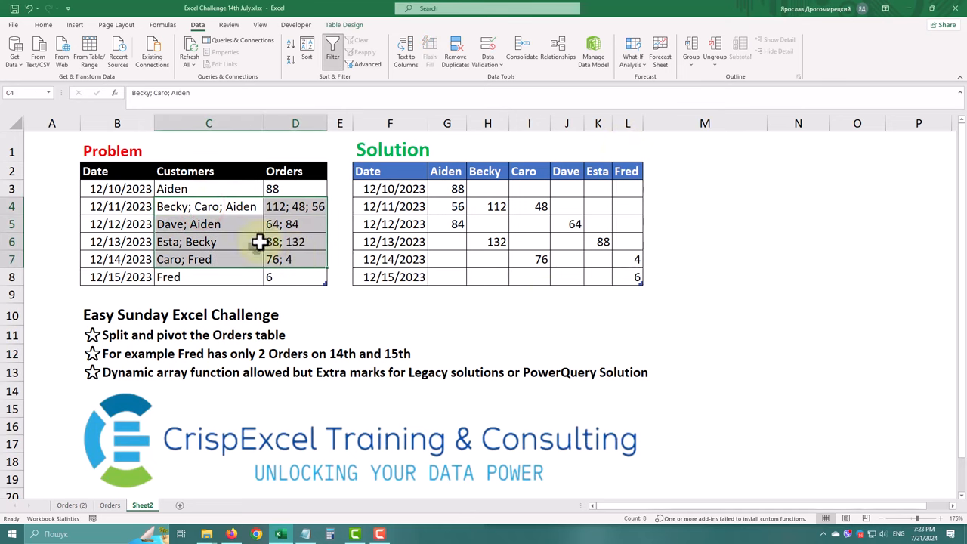
Step: Load the Orders table from the worksheet into Power Query via From Table/Range
click(241, 206)
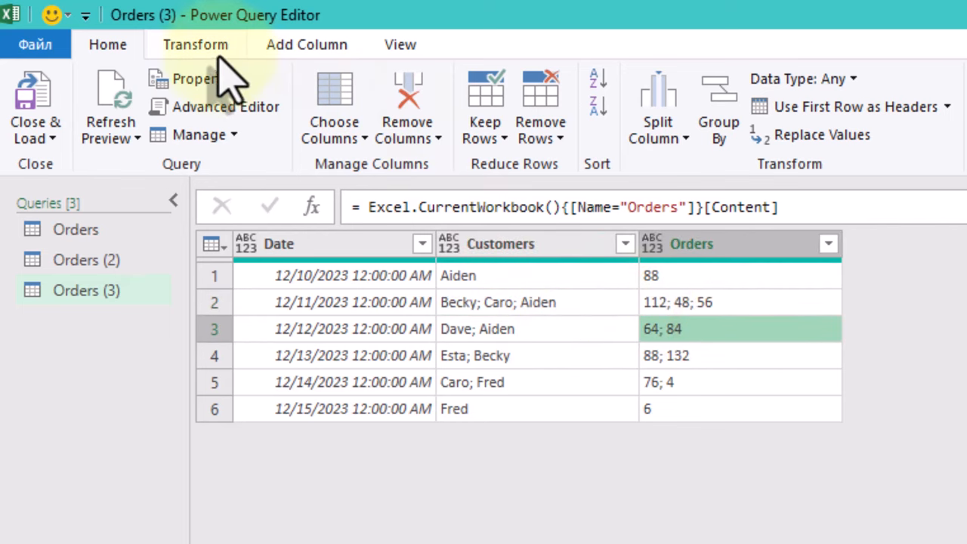
Step: Add a custom column with the formula =Text.Split([Customers],"; ")
click(305, 43)
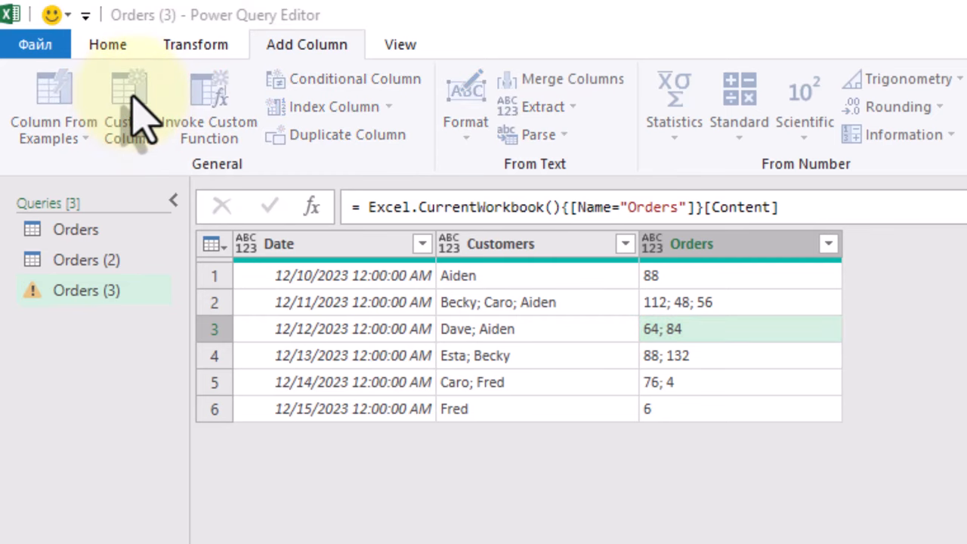
click(128, 106)
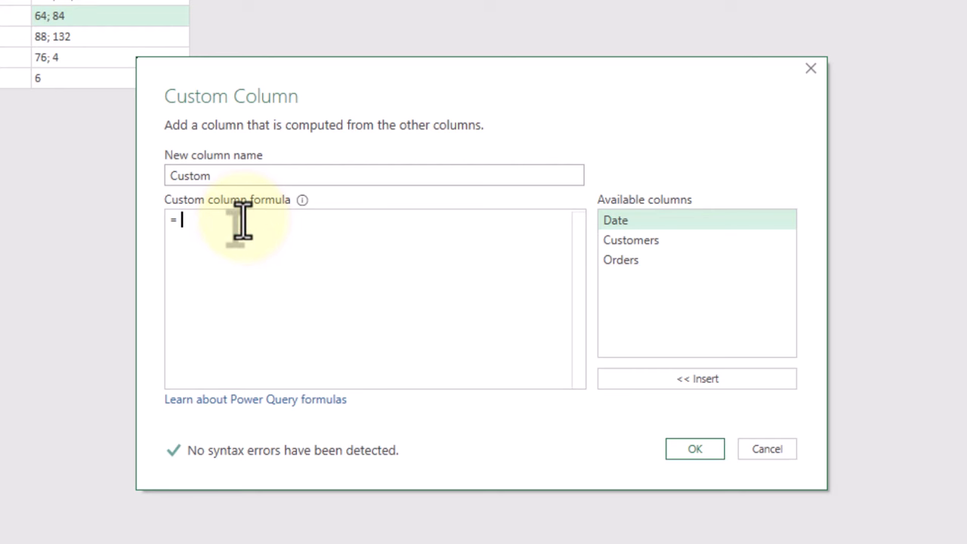
text(Text.Split([Customers],")
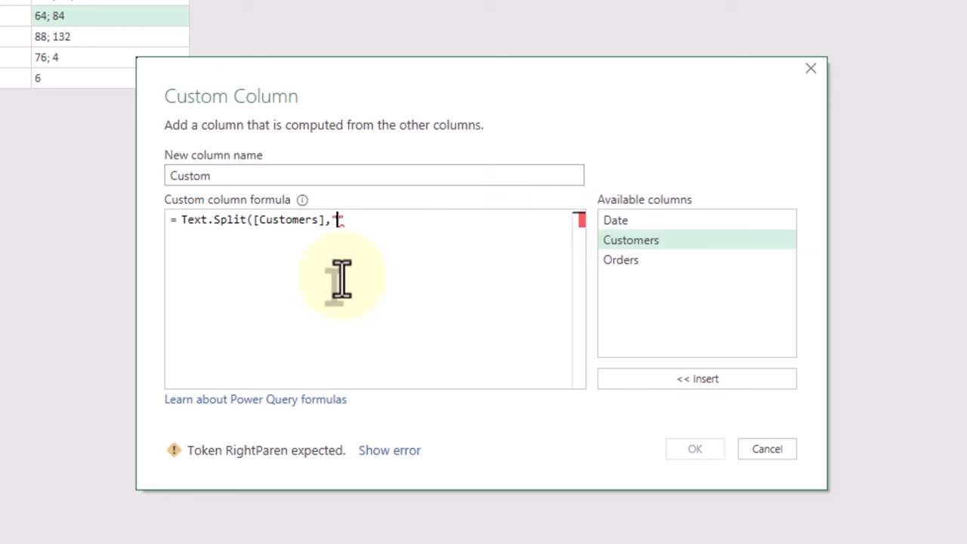
text(; "))
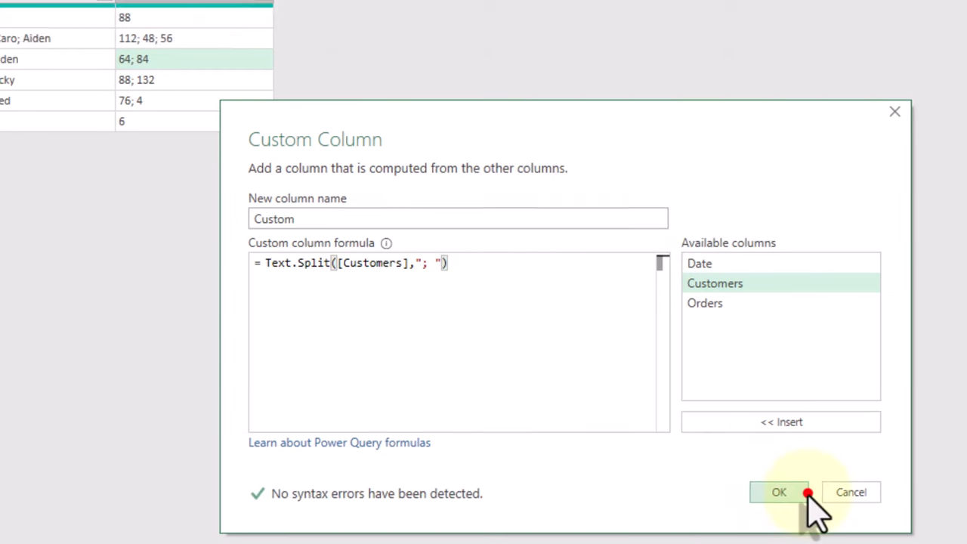
Step: Change the Custom formula to List.Zip of split Customers and split Orders, then inspect a list
click(779, 491)
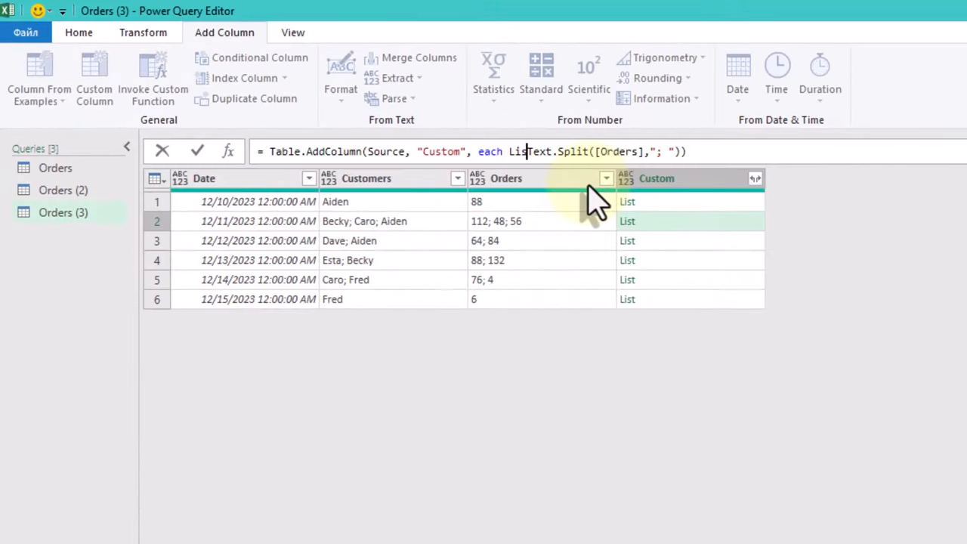
text(Zi)
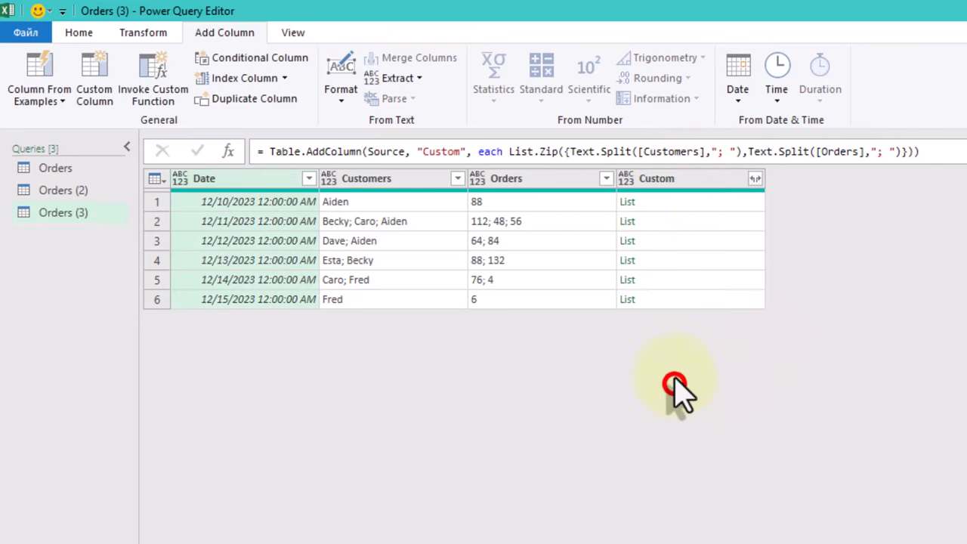
click(689, 221)
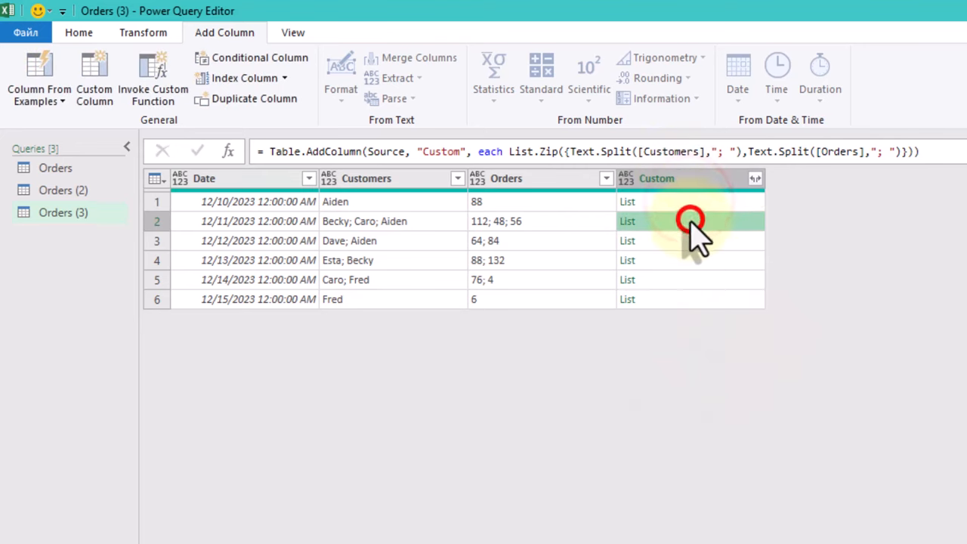
Step: Expand the zipped Custom column to new rows, giving 11 customer–order pair rows
click(754, 178)
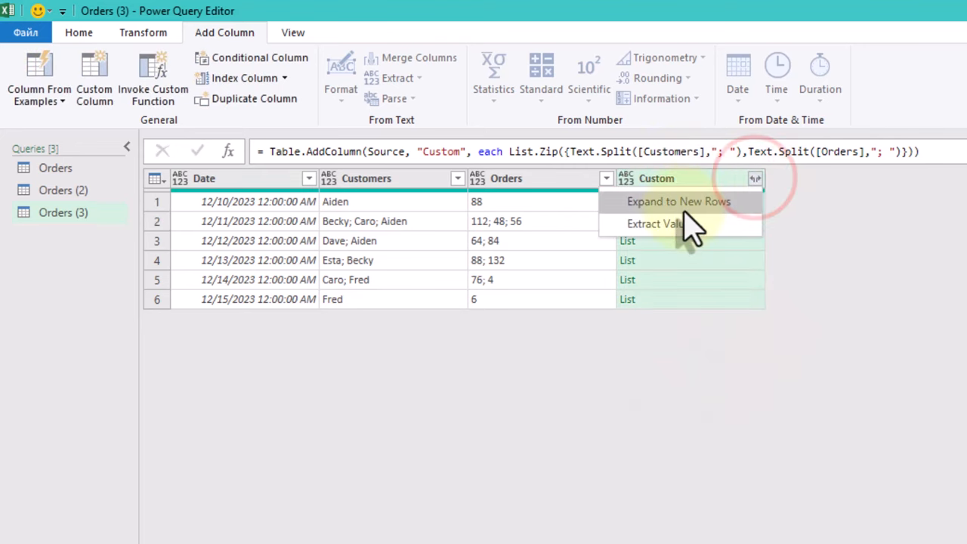
click(677, 201)
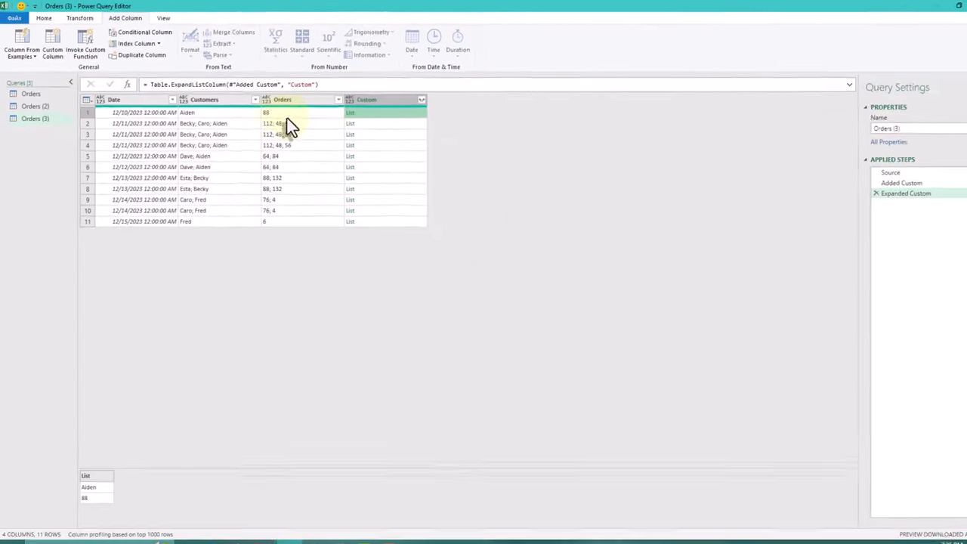
click(366, 119)
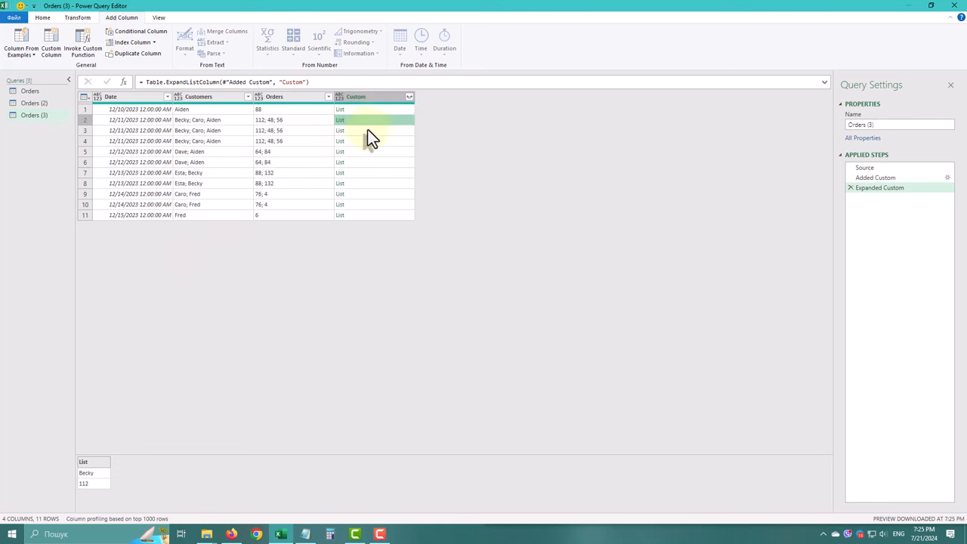
click(373, 141)
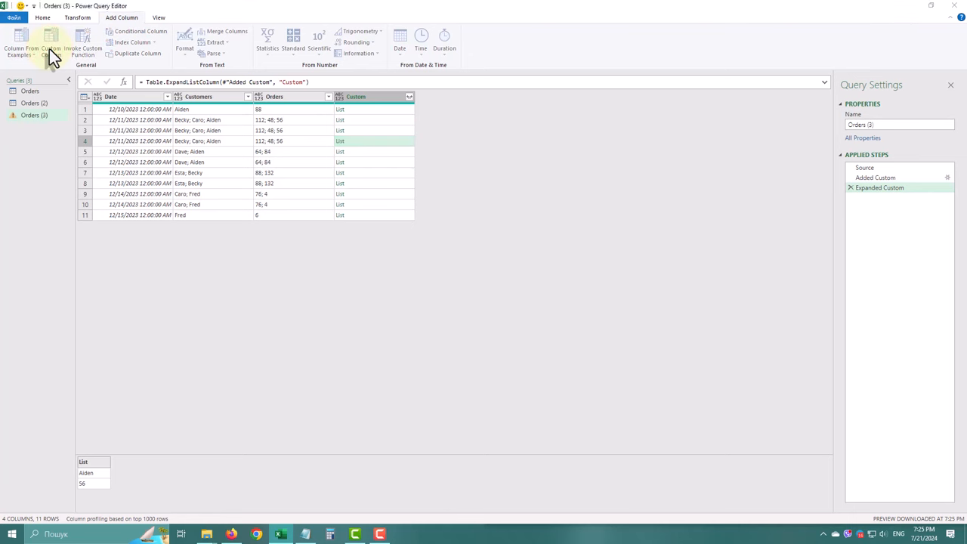
click(51, 41)
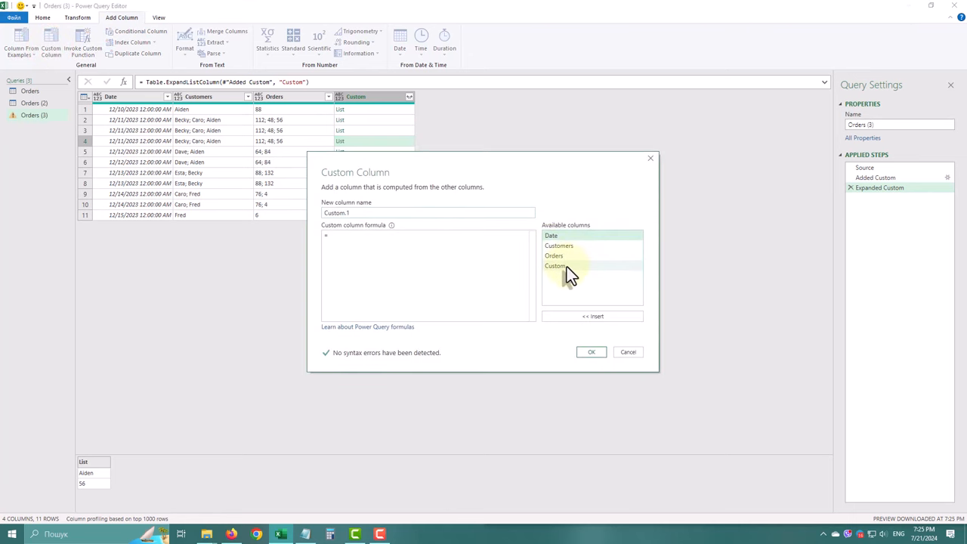
Step: Add a Customer column with the formula =[Custom]{0}
double_click(555, 265)
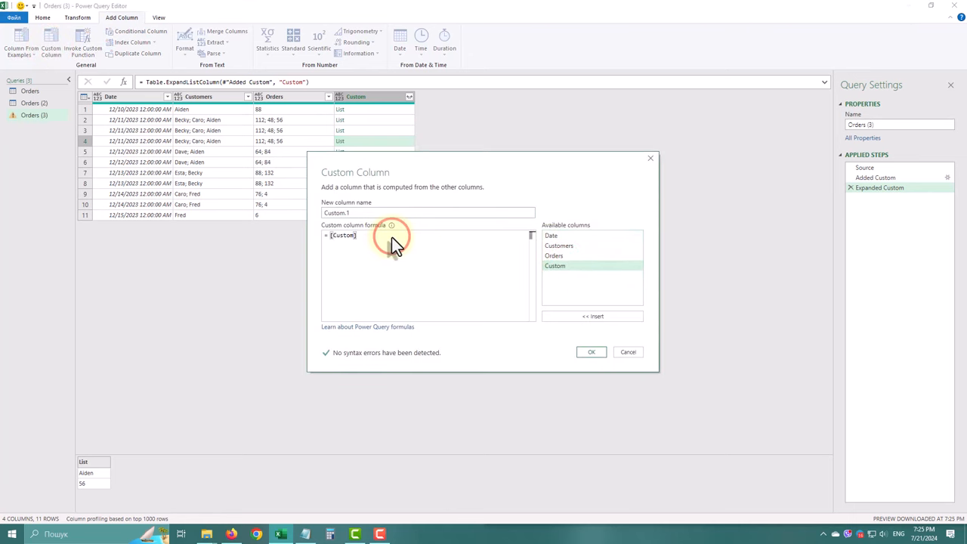
text(;)
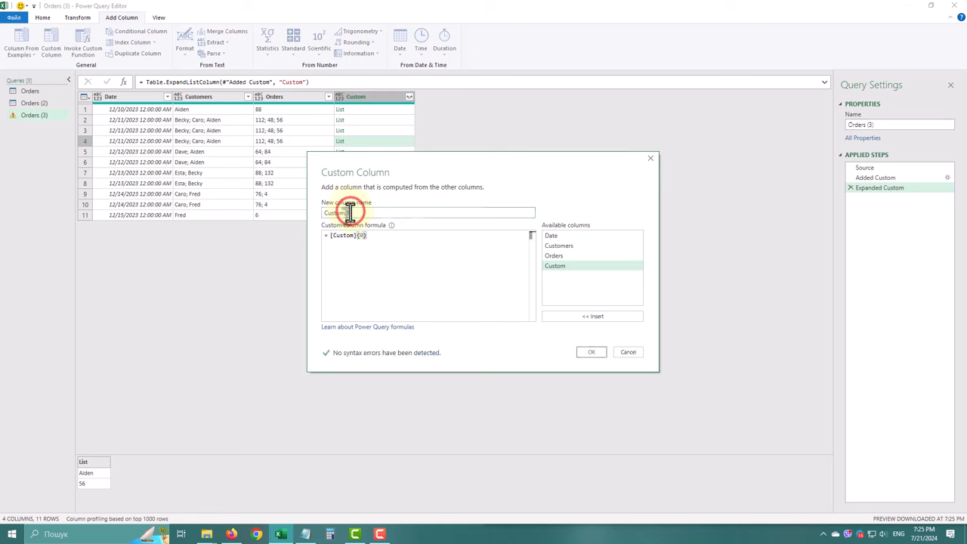
text(Customer)
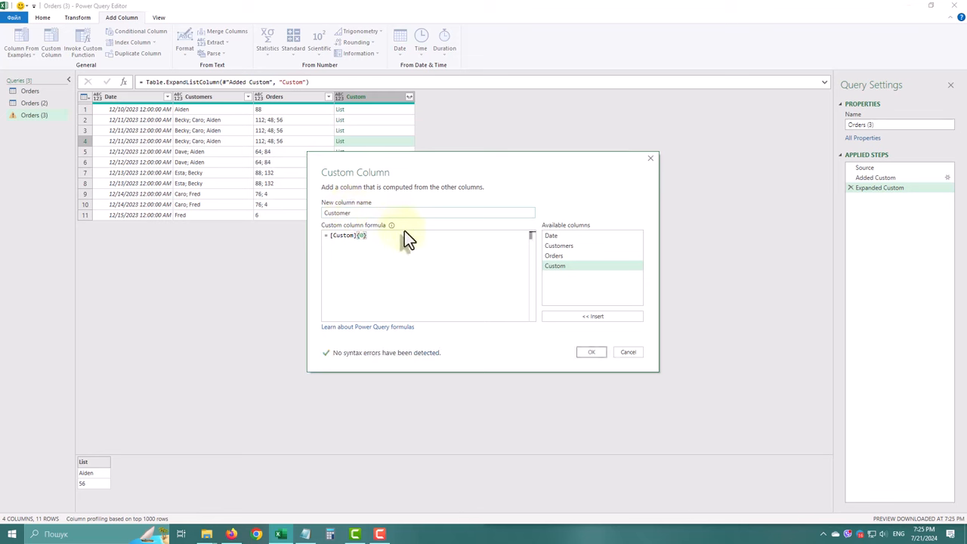
click(592, 352)
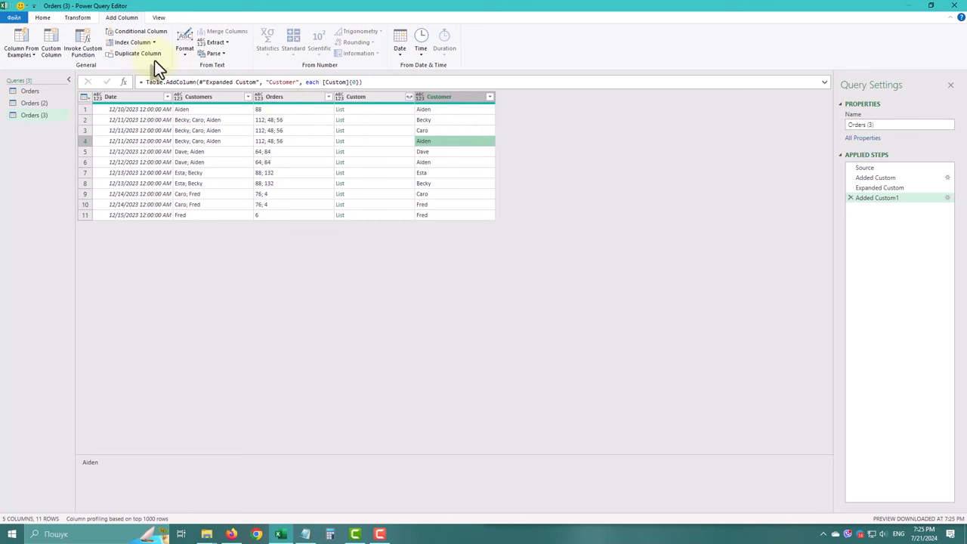
click(50, 41)
text(P)
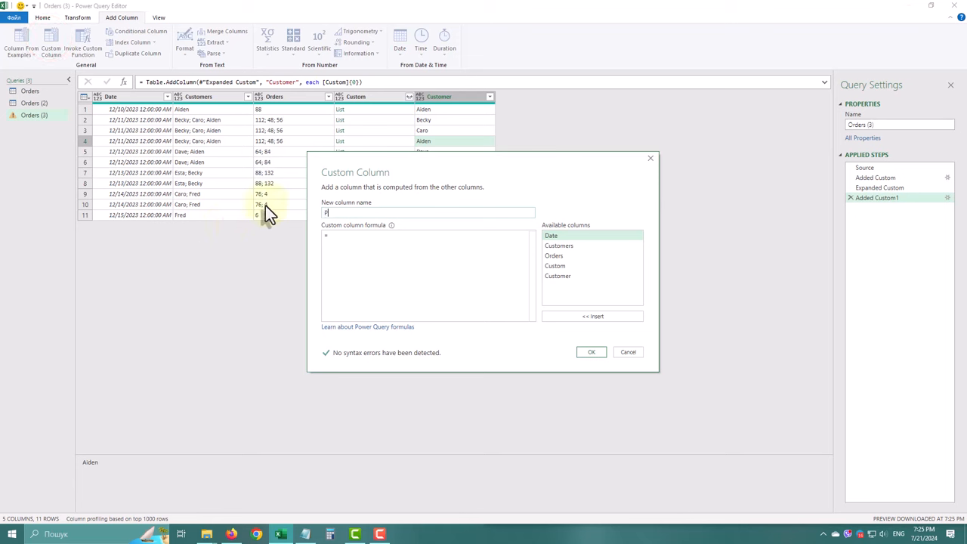
Step: Add an Order column from [Custom]{1}, wrapped in Number.FromText to make it numeric
text(Orders)
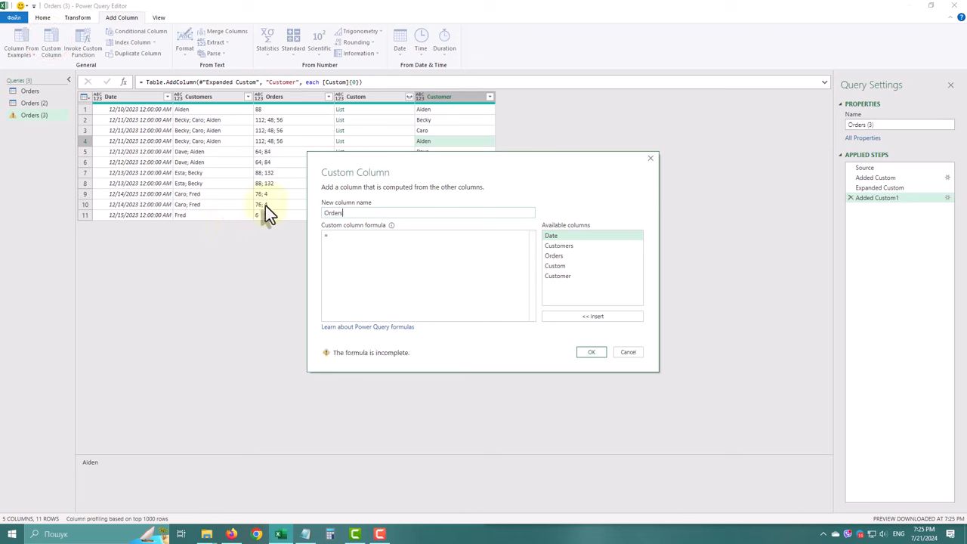
key(Backspace)
text( [Custom]{)
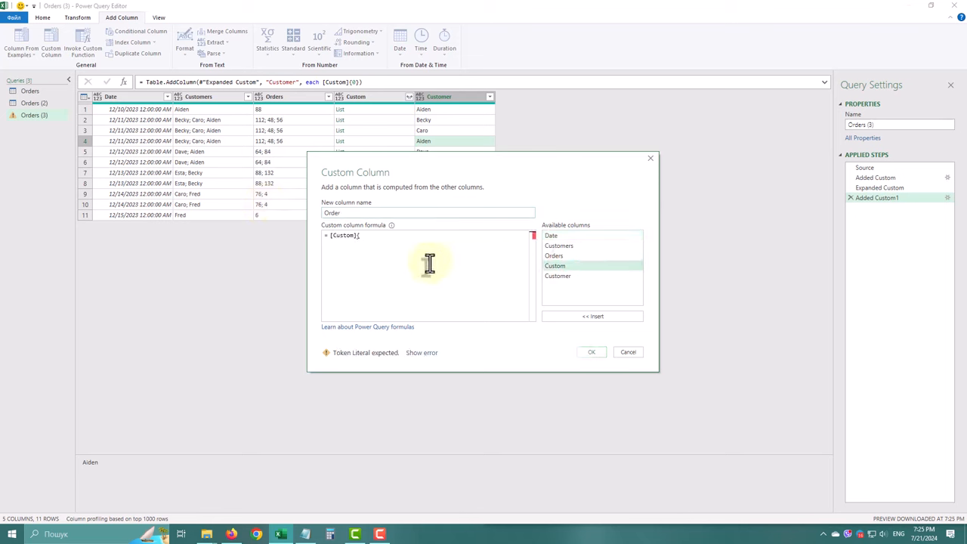
text(1})
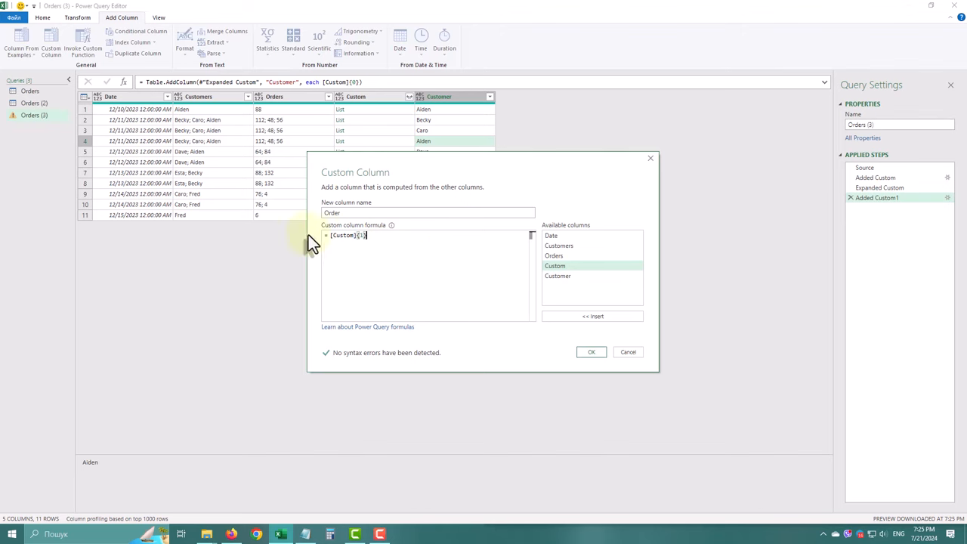
click(591, 351)
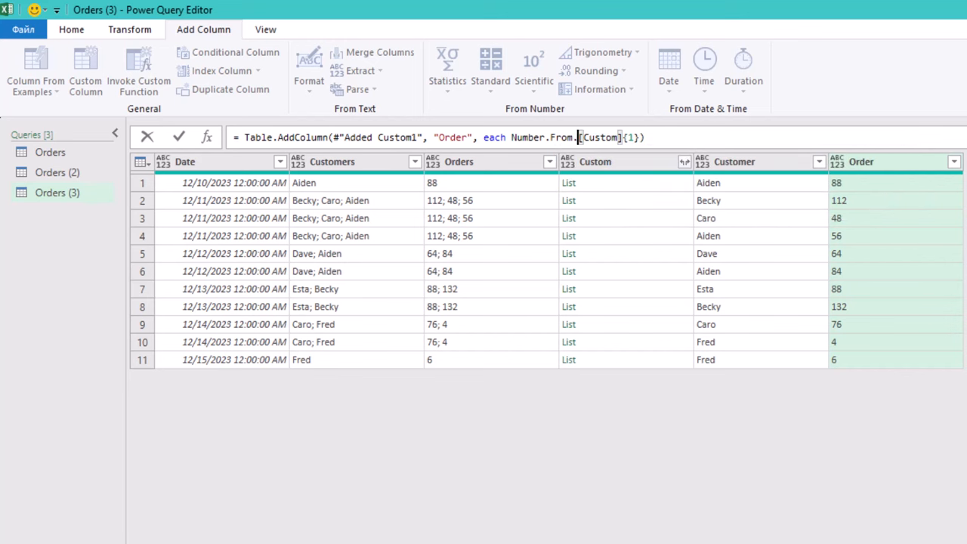
text(Text)
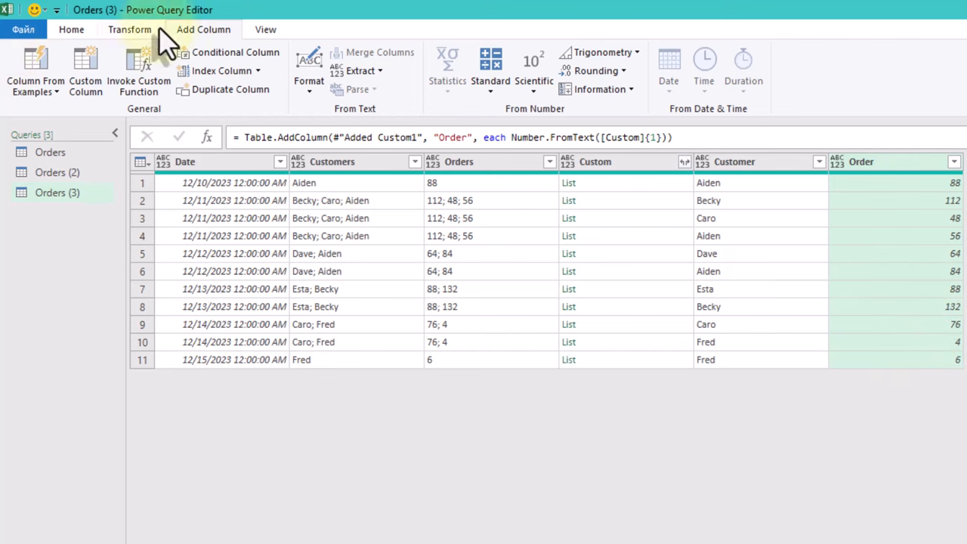
Step: Remove the Customers, Orders and Custom helper columns, keeping Date, Customer and Order
click(129, 29)
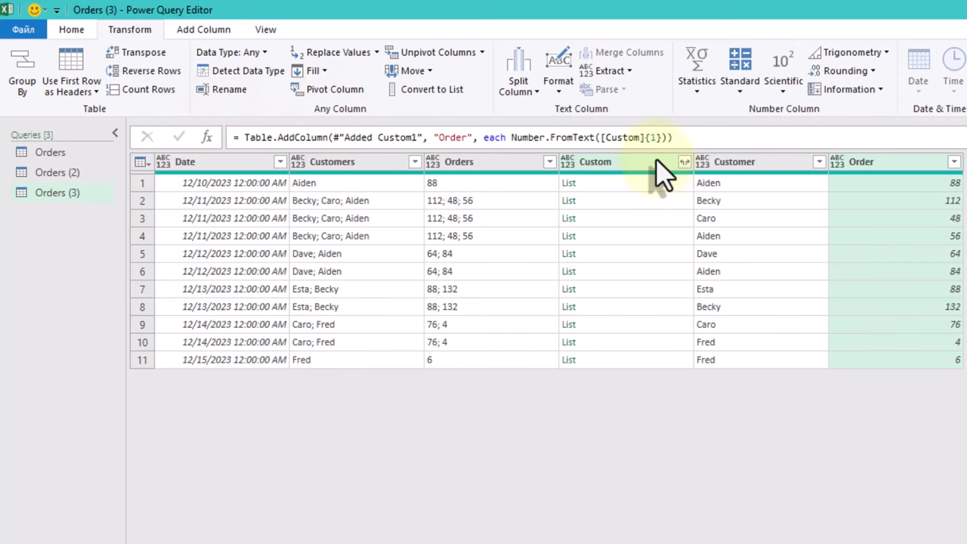
click(459, 160)
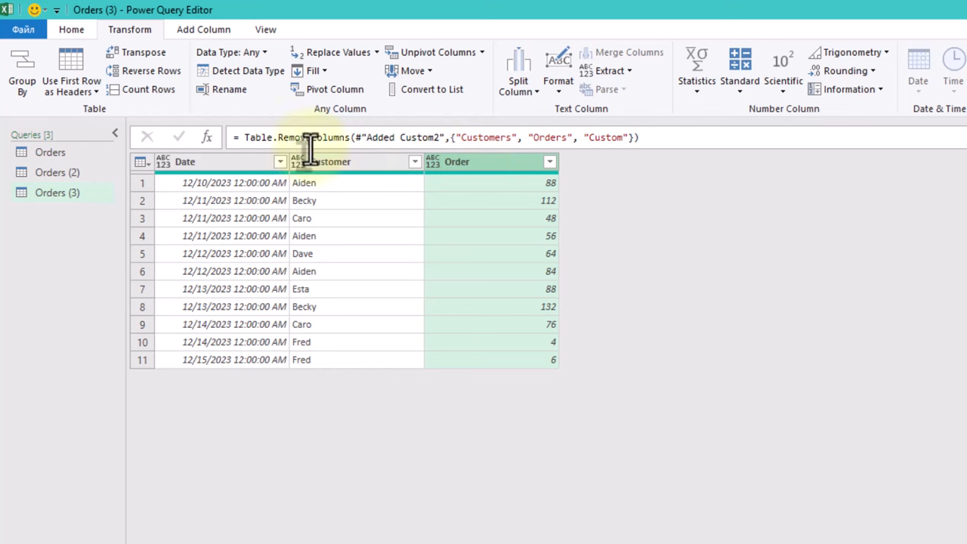
mouse_move(332, 89)
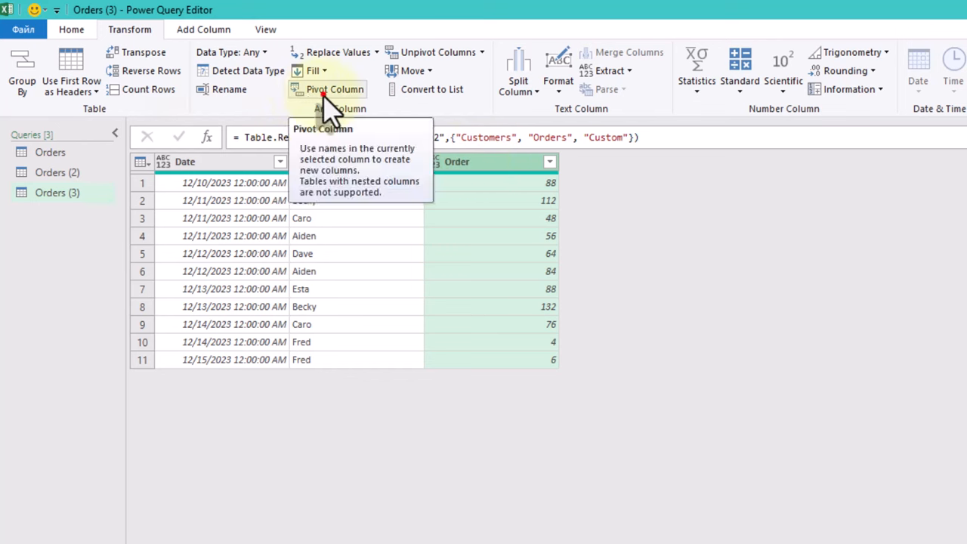
Step: Pivot the Customer column with Order as the values column, giving six date rows
click(330, 161)
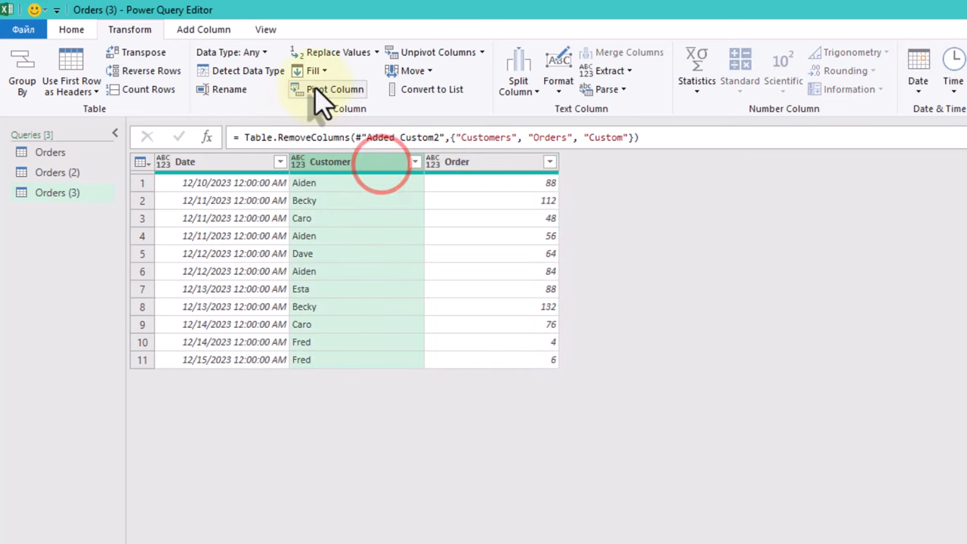
click(334, 89)
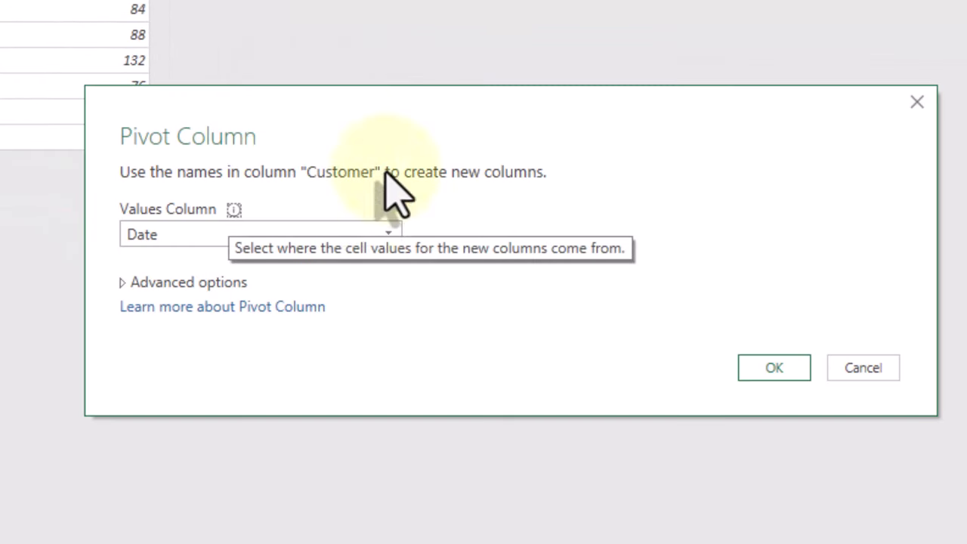
click(260, 234)
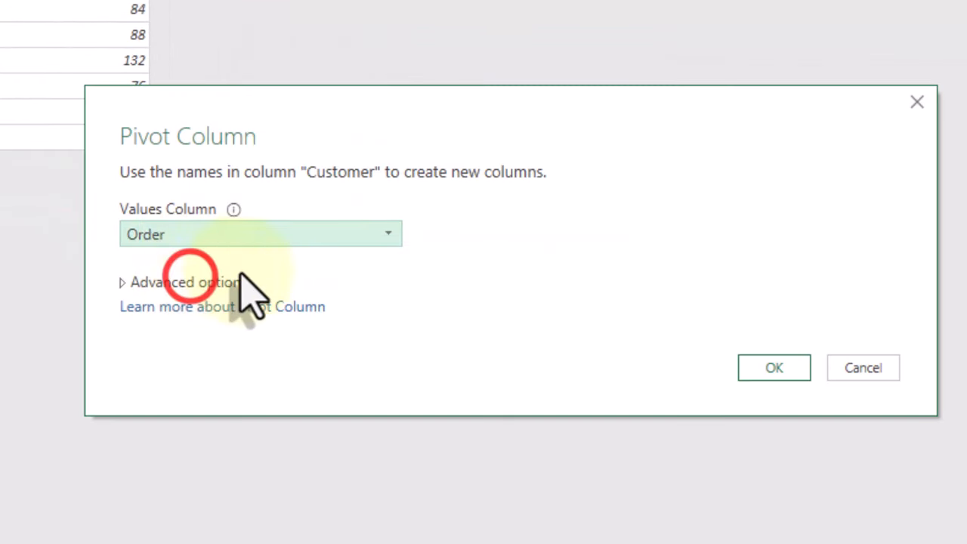
click(772, 368)
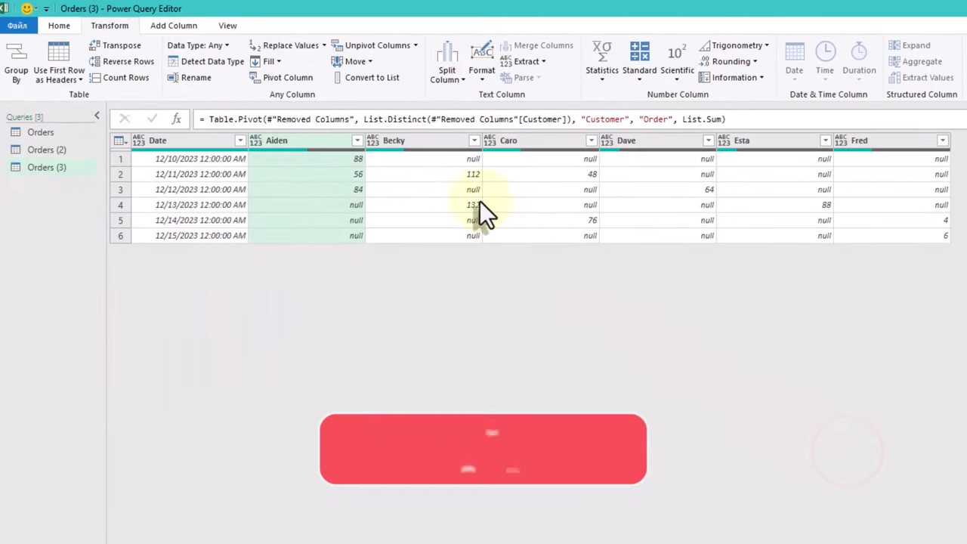